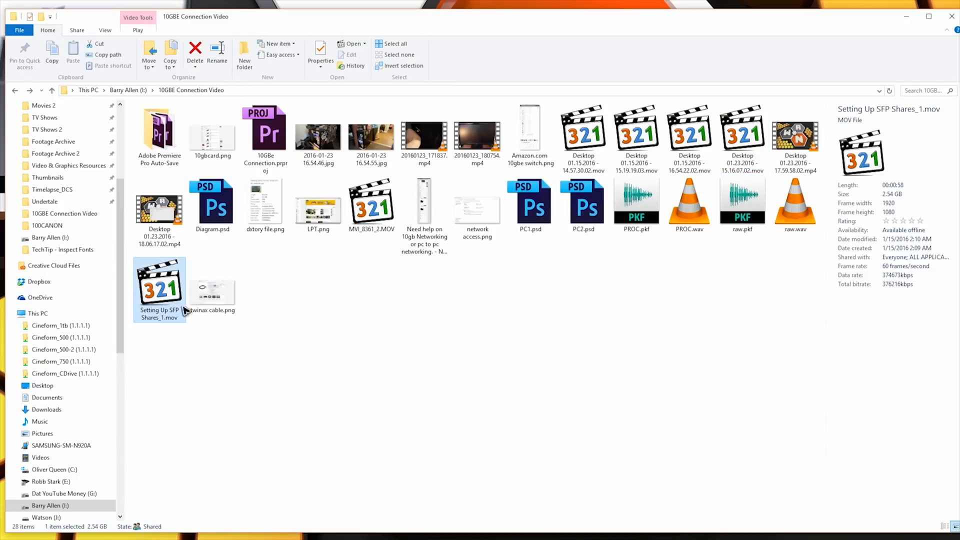
pyautogui.moveTo(462, 258)
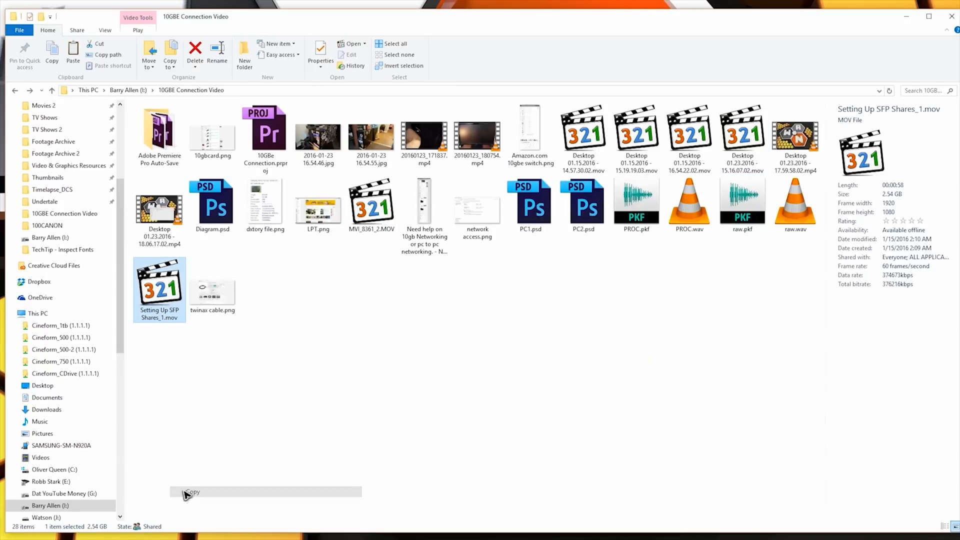
# Step: Paste the video onto \\1.1.1.1\Cineform_CDrive\Users\Cineform\Desktop and expand TeraCopy's file list
pyautogui.click(60, 373)
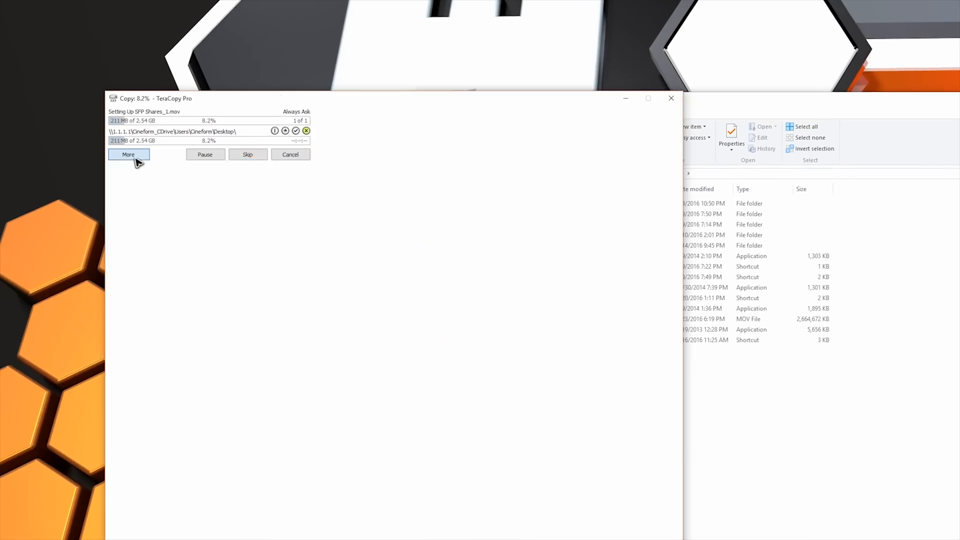
pyautogui.click(128, 154)
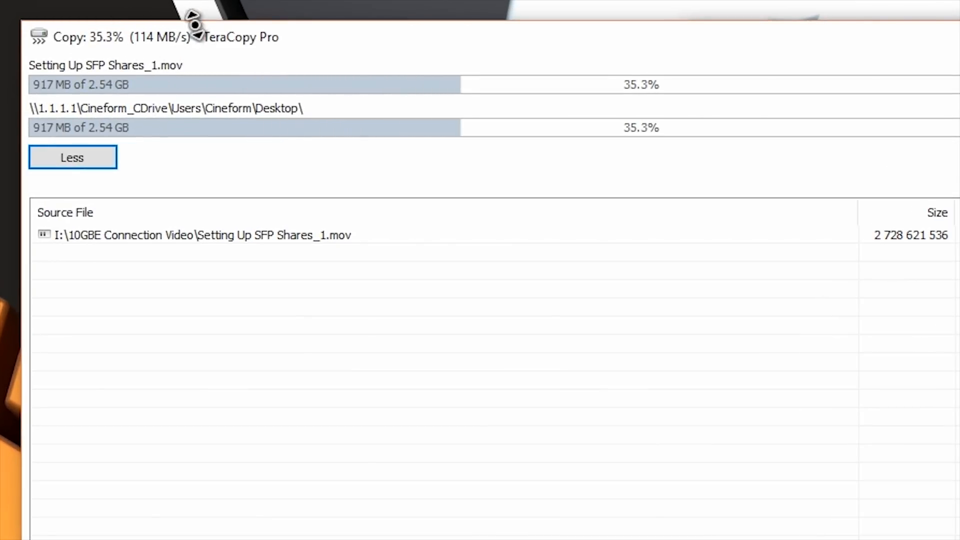
pyautogui.moveTo(549, 312)
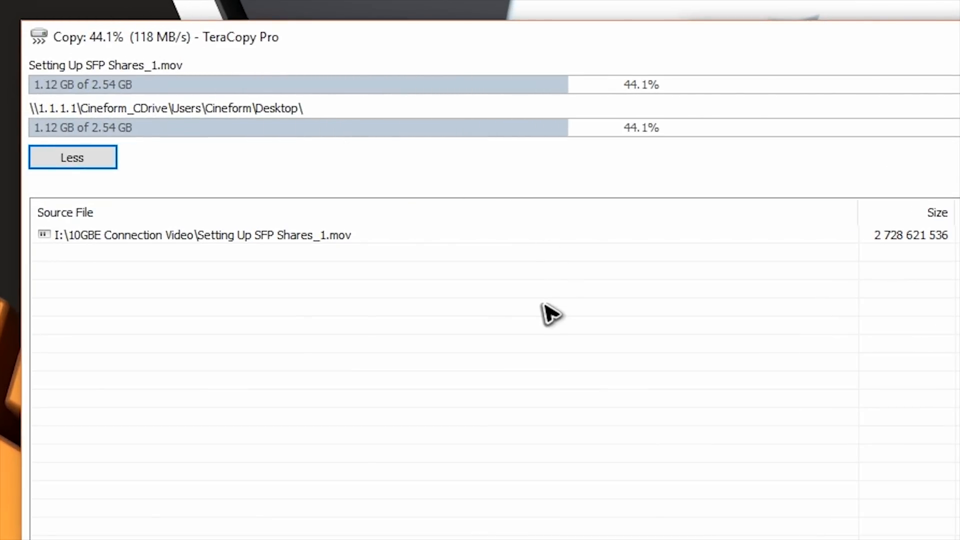